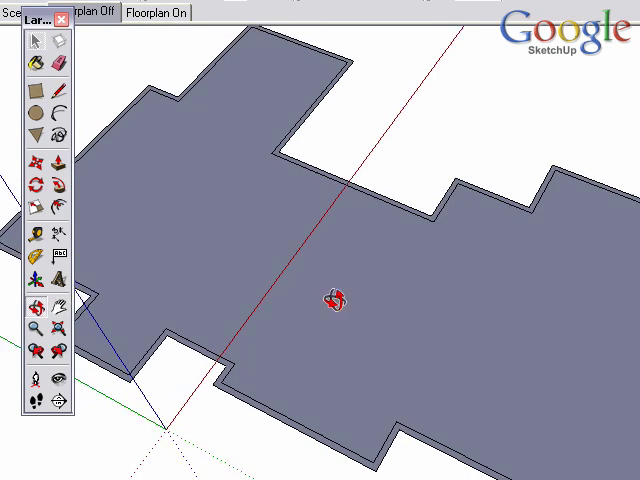
# Toggle between the Floorplan On and Floorplan Off scene tabs, ending with the floorplan shown
pyautogui.click(156, 12)
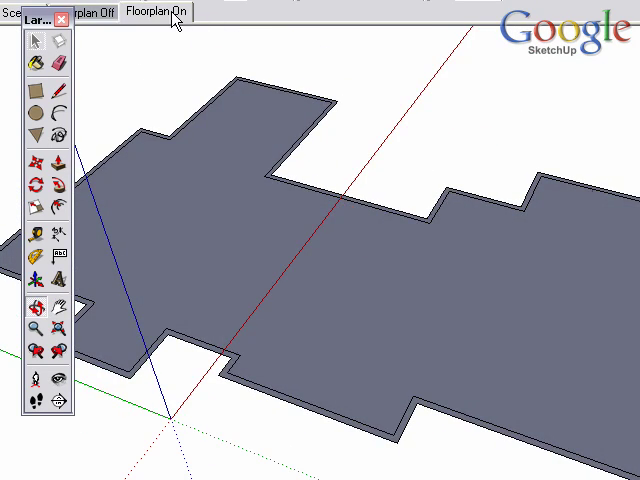
pyautogui.click(158, 12)
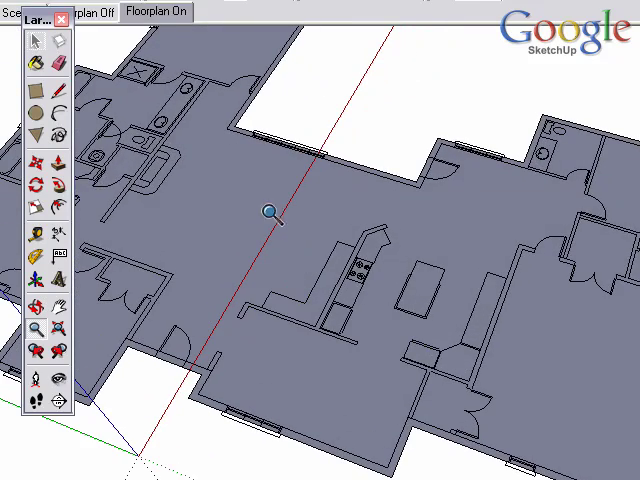
pyautogui.click(156, 12)
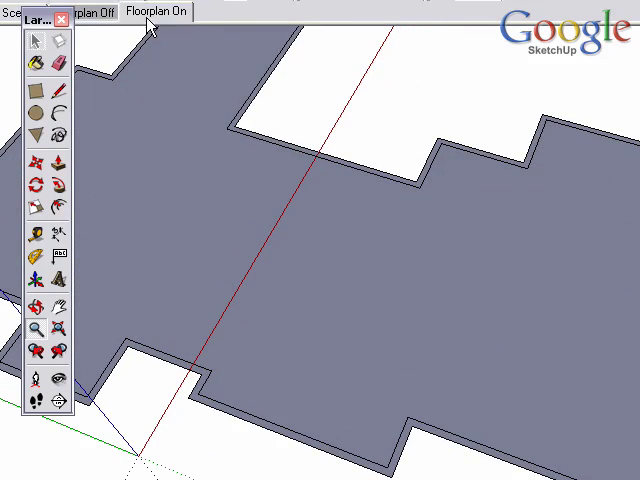
pyautogui.click(156, 12)
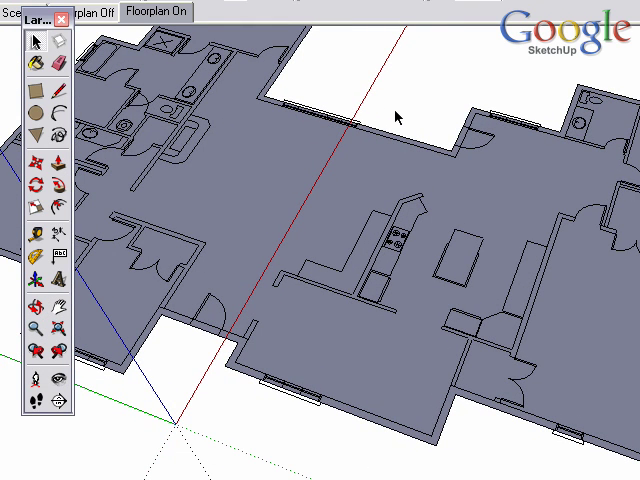
pyautogui.moveTo(380, 122)
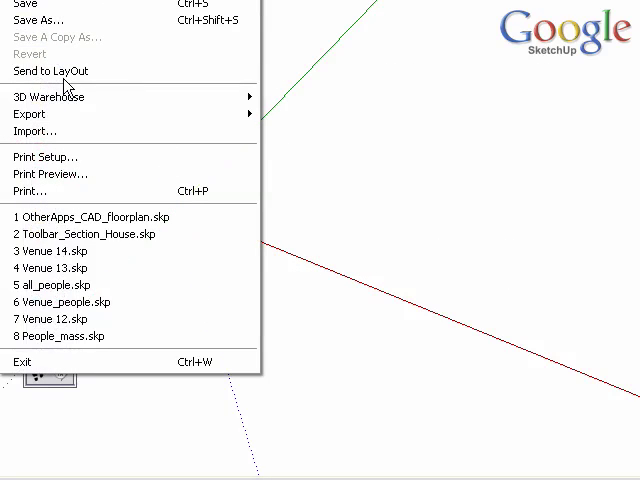
pyautogui.moveTo(180, 140)
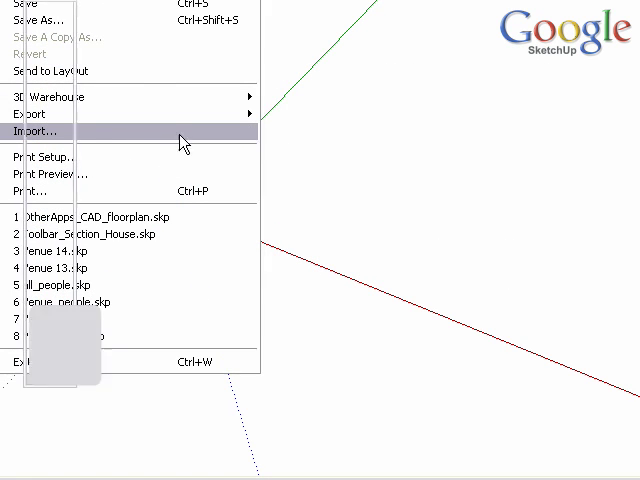
# Import OtherApps_CAD_floorplan_SU.dwg with units kept as Inches and Preserve drawing origin checked
pyautogui.click(36, 132)
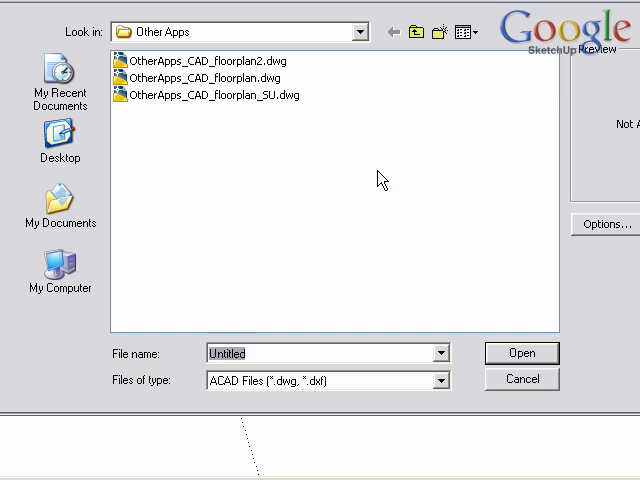
pyautogui.click(224, 94)
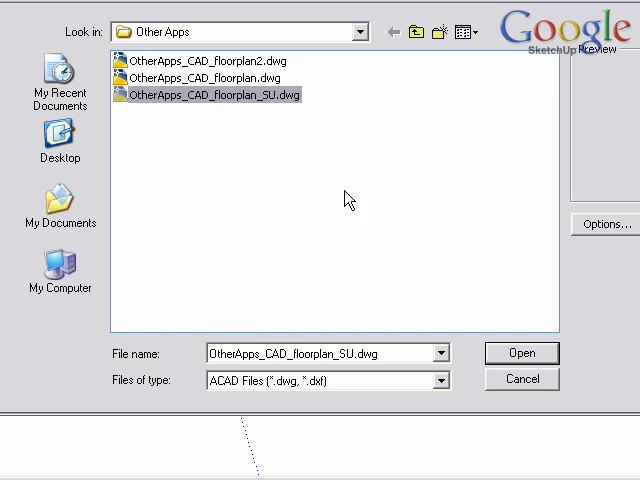
pyautogui.click(520, 352)
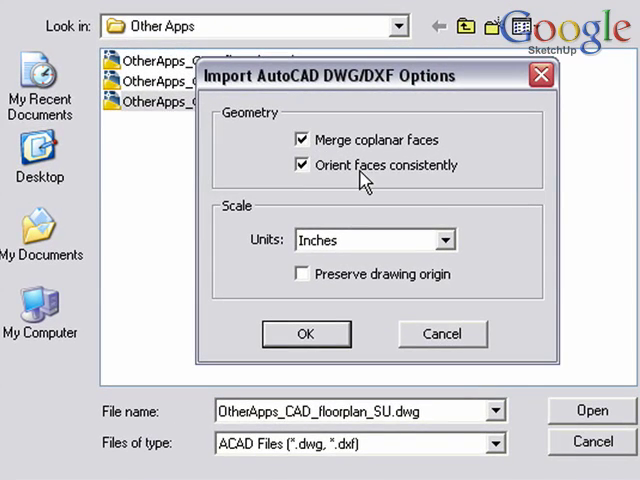
pyautogui.click(444, 240)
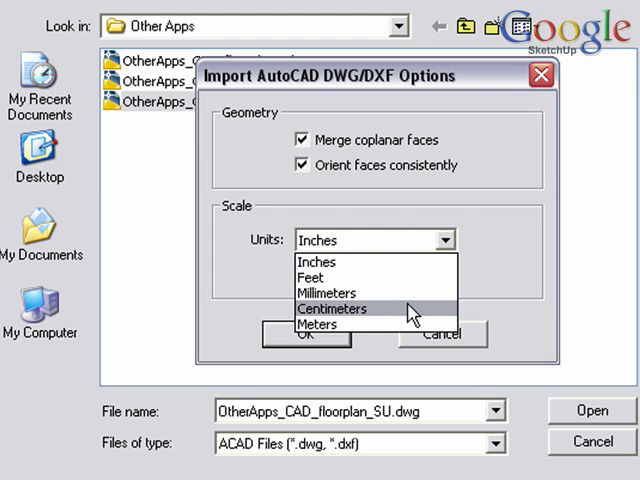
pyautogui.click(318, 260)
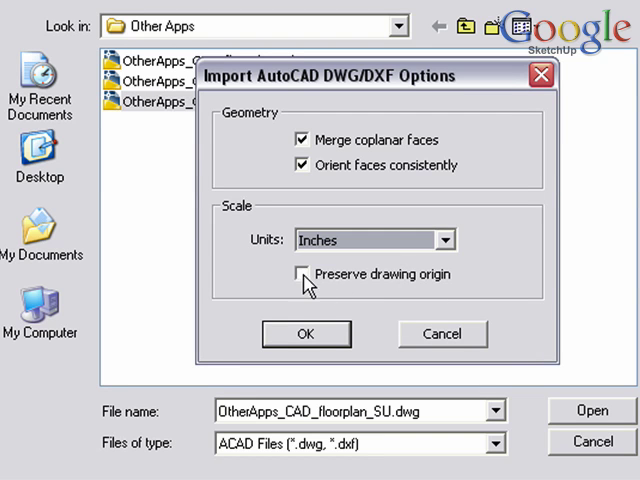
pyautogui.click(300, 274)
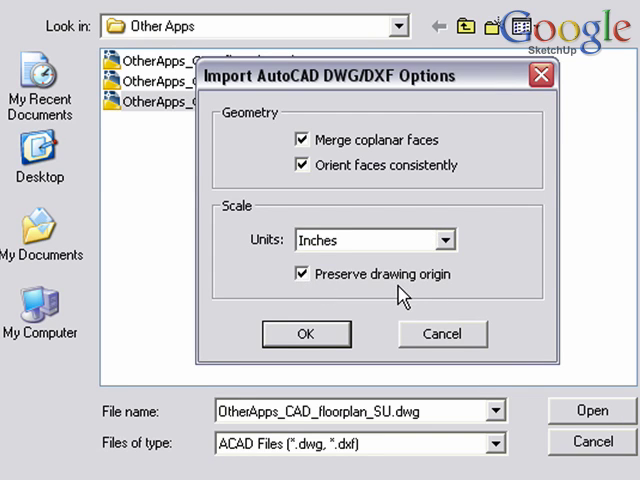
pyautogui.moveTo(344, 290)
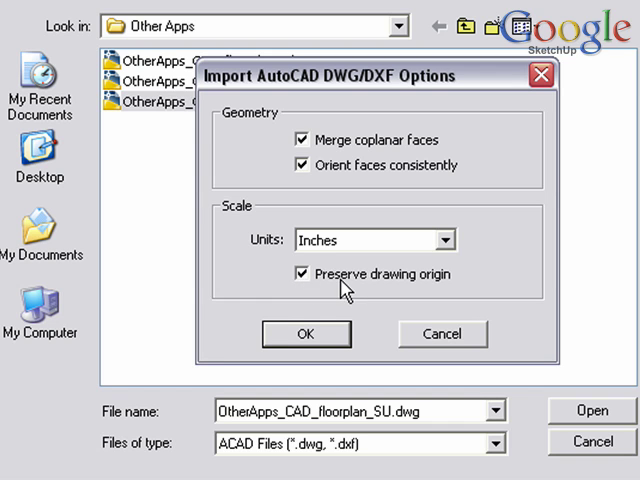
pyautogui.click(302, 272)
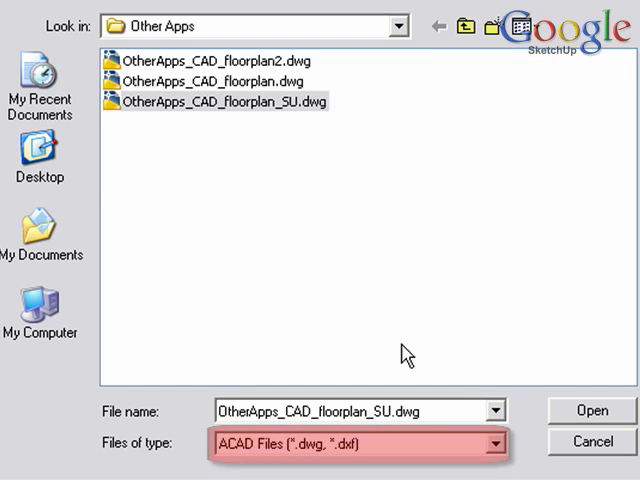
pyautogui.click(592, 410)
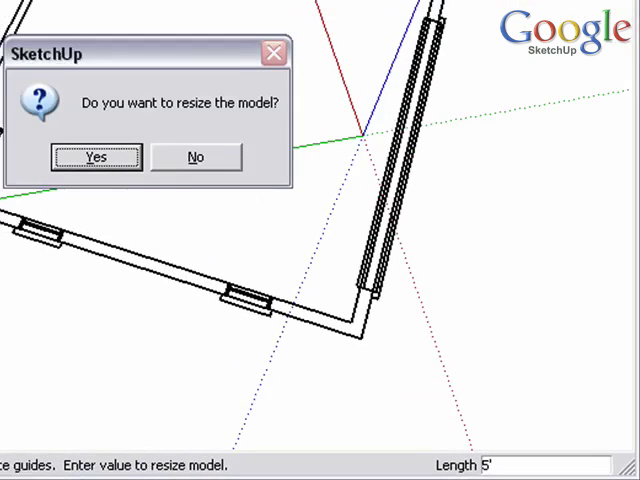
# Accept resizing the whole model to the measured wall's true length
pyautogui.click(94, 156)
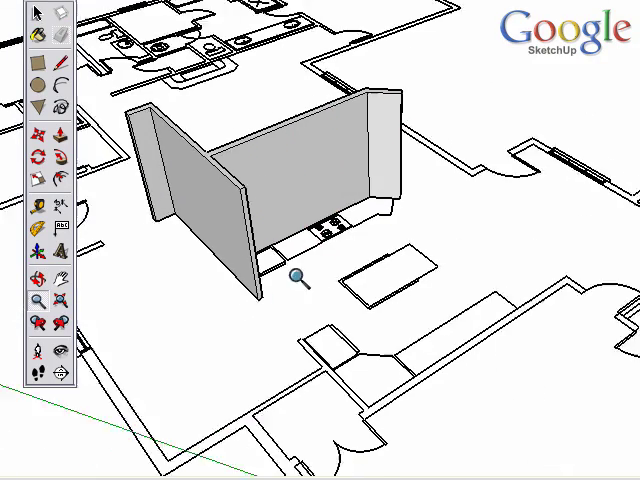
# Orbit around the floorplan to view the standing wall pieces
pyautogui.moveTo(300, 278); pyautogui.dragTo(382, 212)
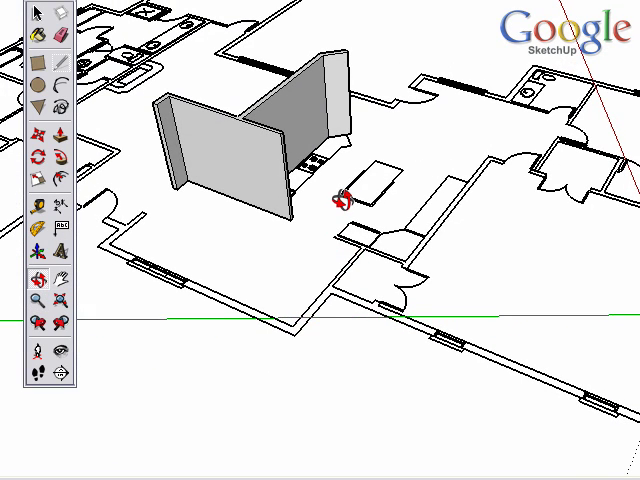
pyautogui.moveTo(336, 210)
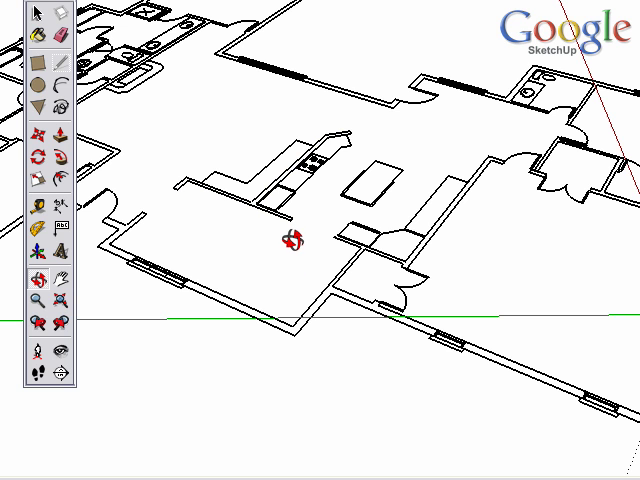
pyautogui.moveTo(288, 164)
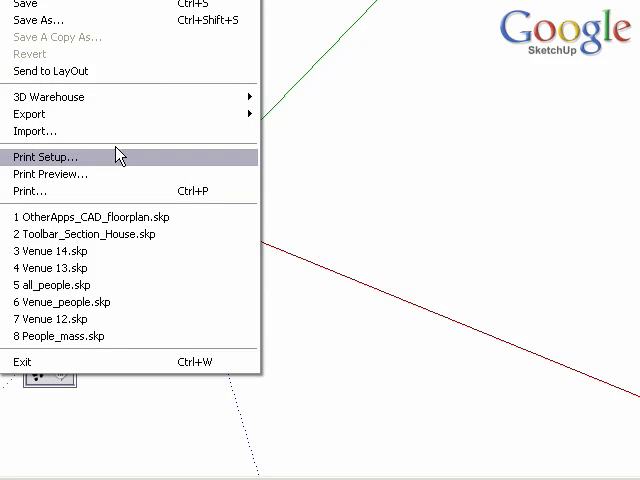
pyautogui.moveTo(152, 132)
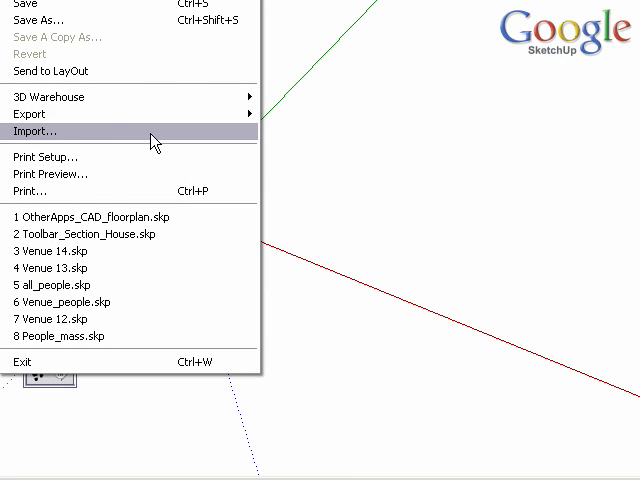
# Import the floorplan DWG again and dismiss the import summary
pyautogui.click(36, 132)
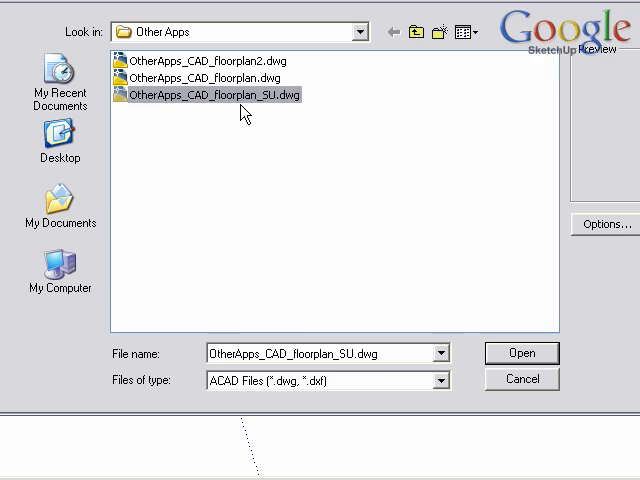
pyautogui.click(520, 352)
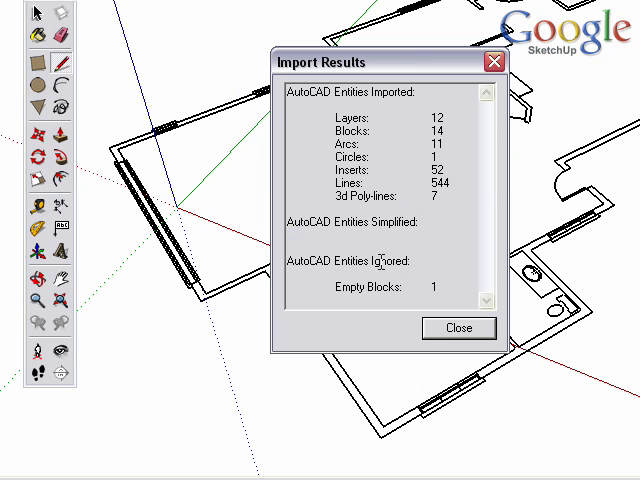
pyautogui.click(458, 328)
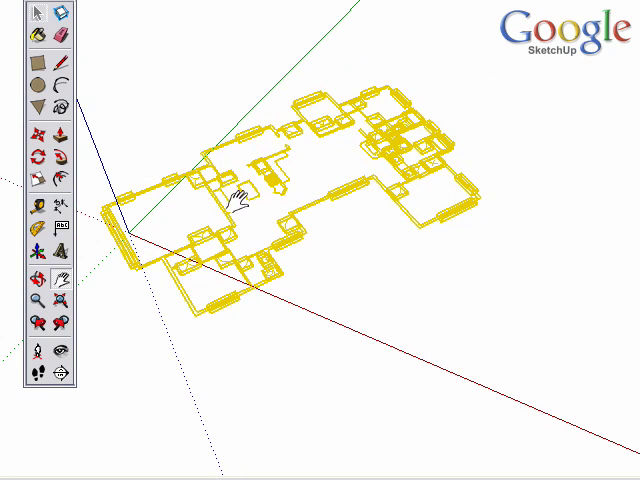
pyautogui.moveTo(216, 170)
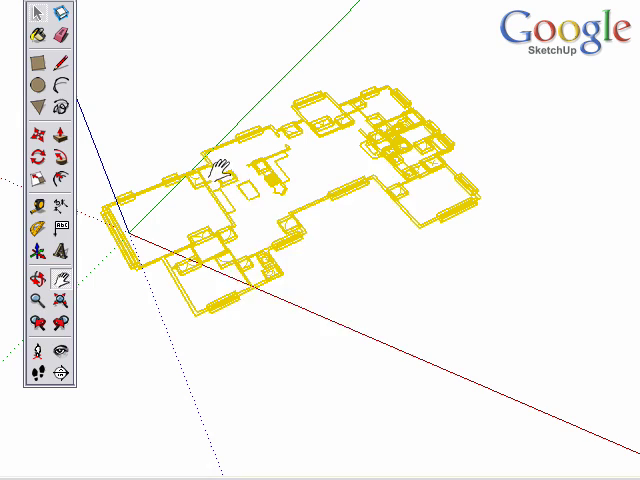
# Make the selected floorplan geometry into a single group
pyautogui.rightClick(216, 170)
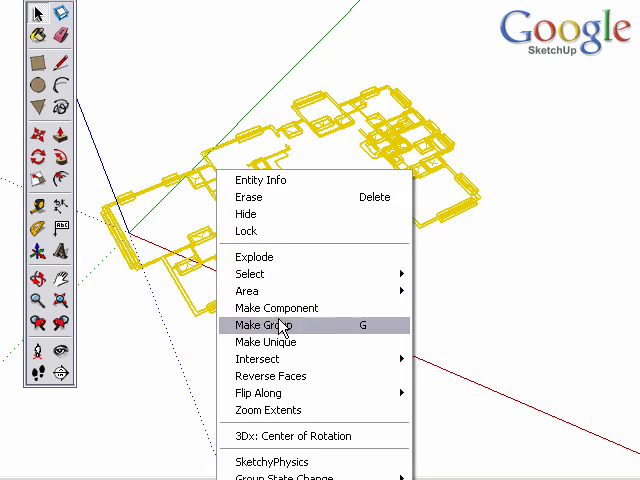
pyautogui.click(268, 324)
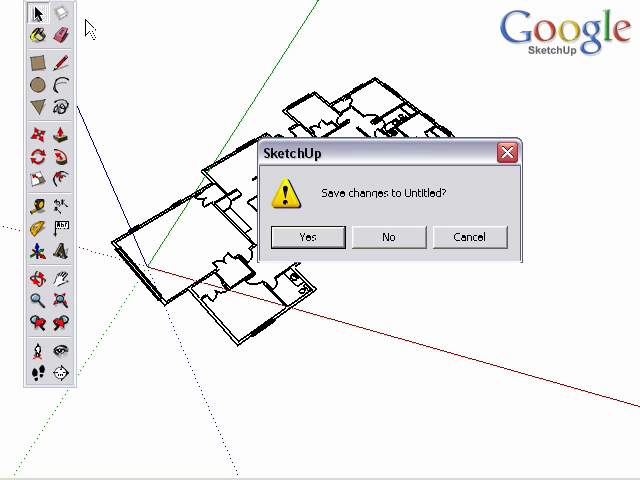
# Decline saving the untitled model, import the floorplan DWG into a fresh model and dismiss the results
pyautogui.click(388, 236)
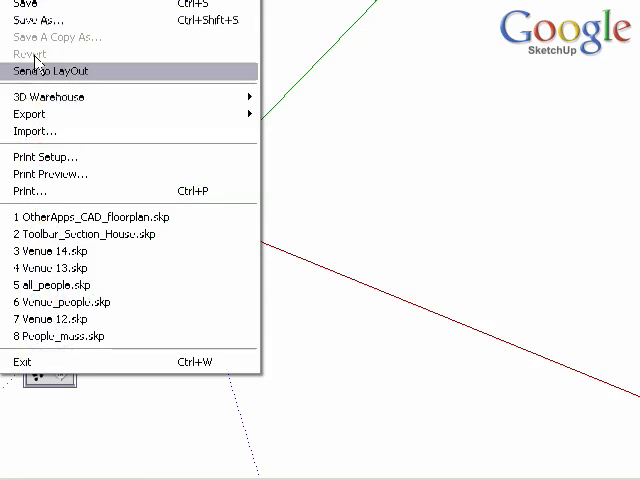
pyautogui.click(34, 132)
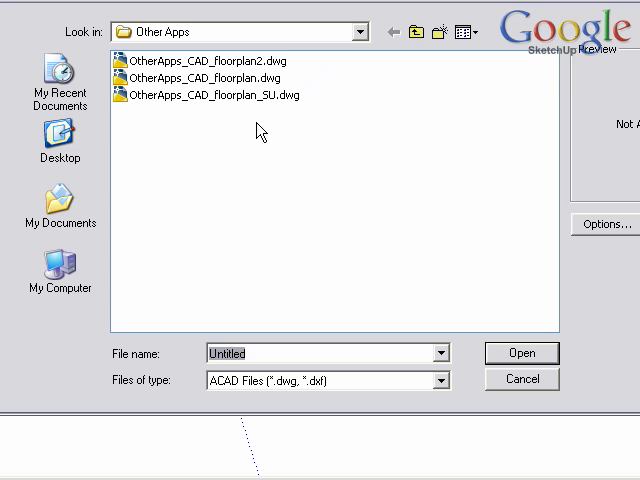
pyautogui.click(520, 352)
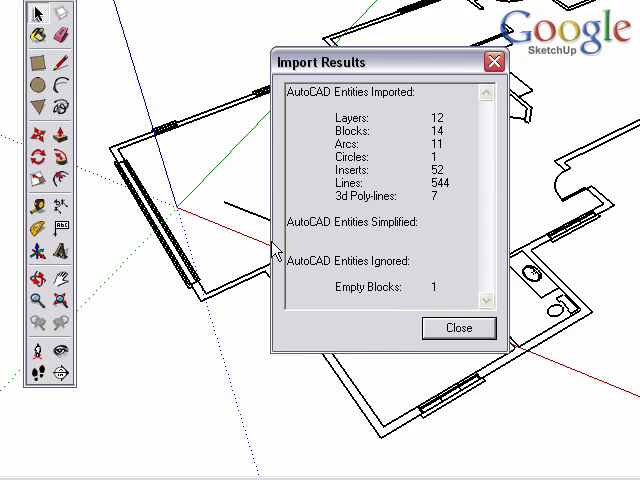
pyautogui.click(458, 328)
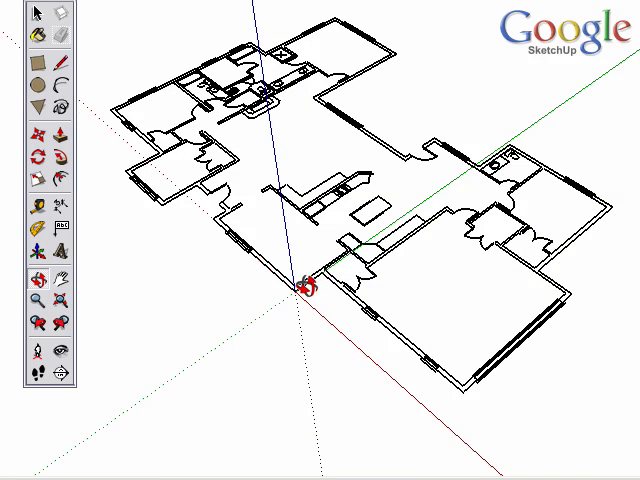
# Orbit around the imported floorplan to inspect it from the context-menu Orbit tool
pyautogui.rightClick(308, 290)
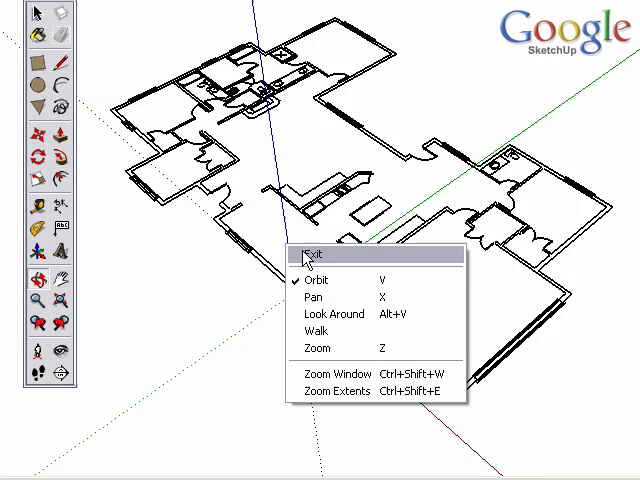
pyautogui.click(310, 252)
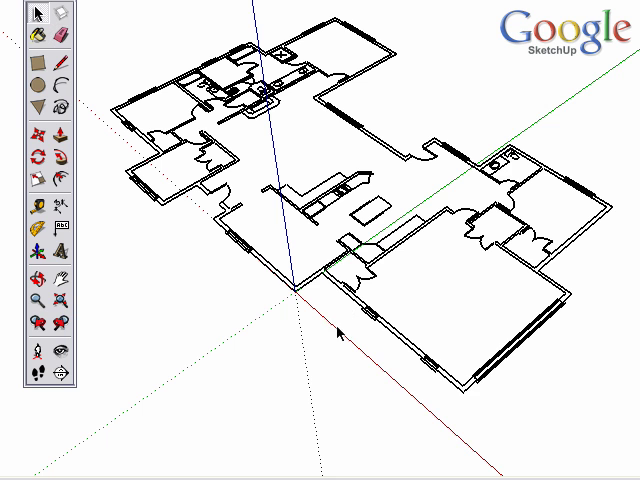
pyautogui.moveTo(340, 336); pyautogui.dragTo(330, 324)
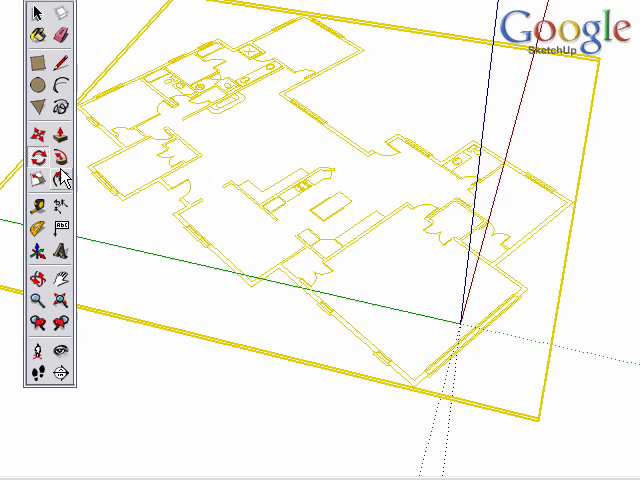
pyautogui.click(412, 388)
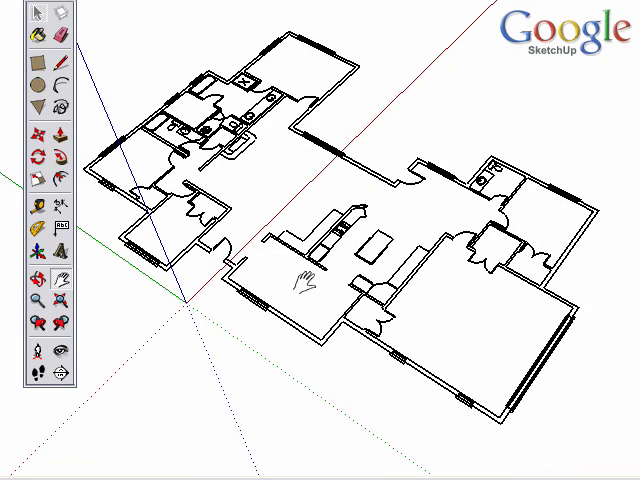
pyautogui.moveTo(354, 224)
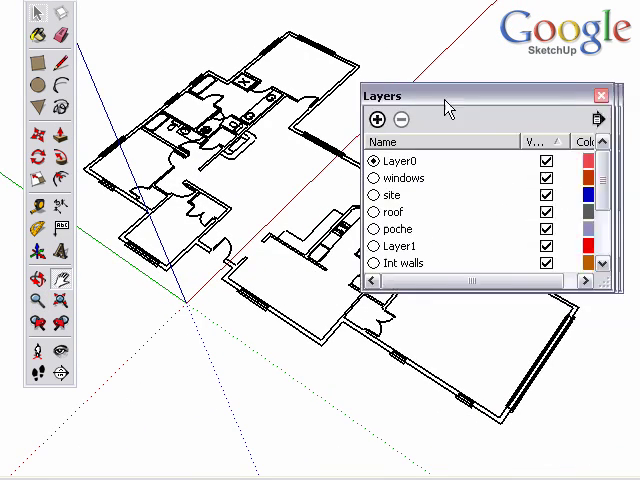
# Select the imported CAD layers and delete them, moving their contents to the default Layer0
pyautogui.moveTo(484, 96); pyautogui.dragTo(336, 56)
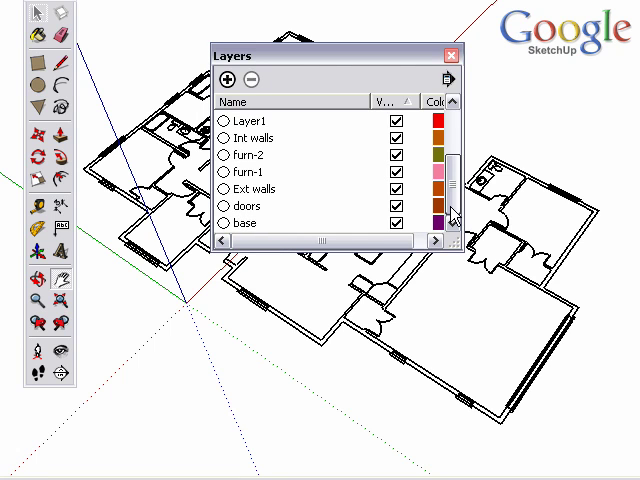
pyautogui.scroll(3)
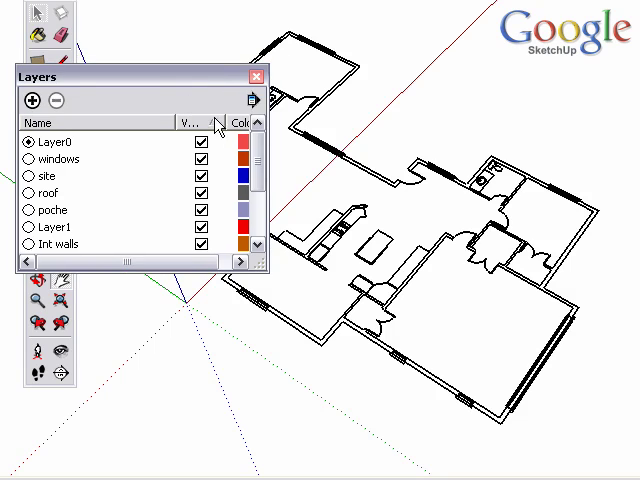
pyautogui.click(200, 160)
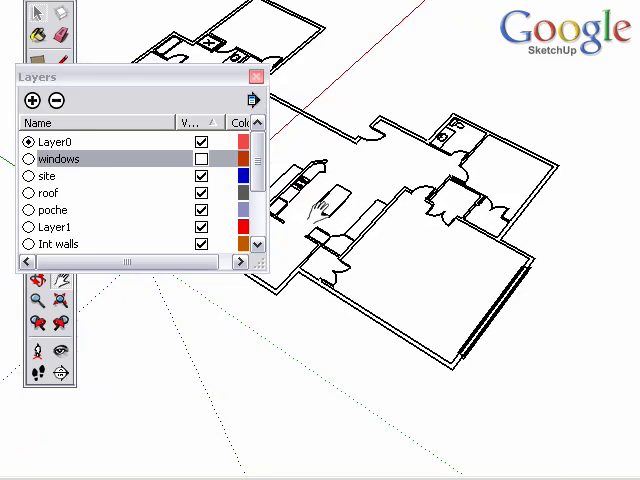
pyautogui.click(200, 160)
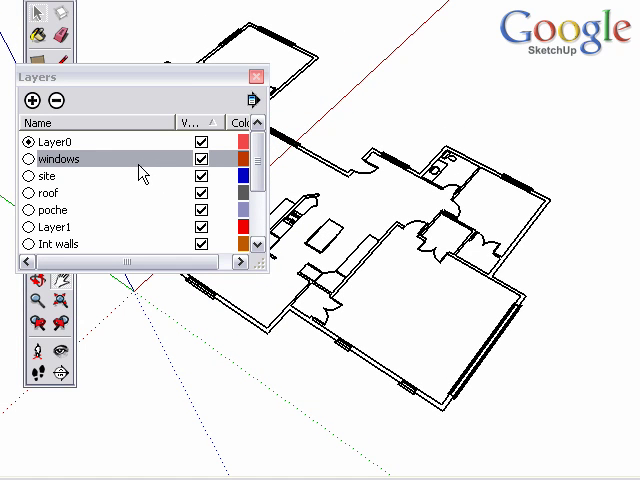
pyautogui.moveTo(156, 164)
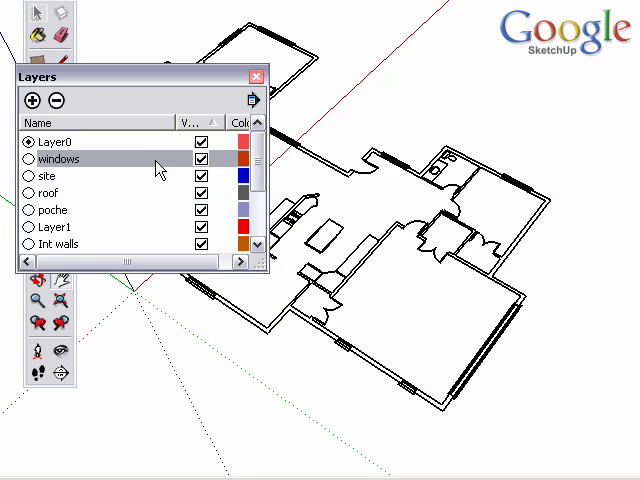
pyautogui.scroll(-3)
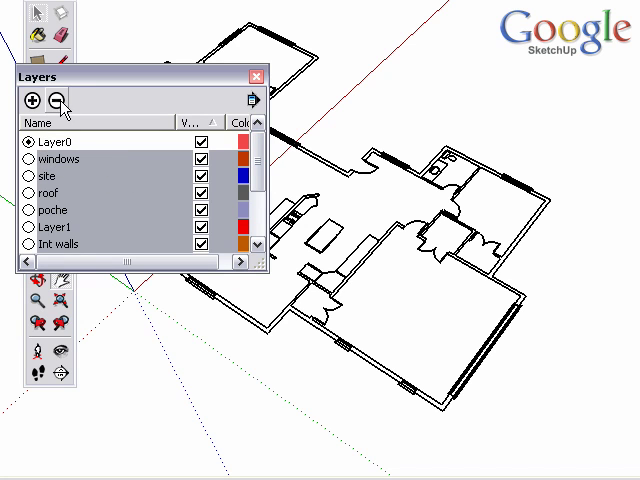
pyautogui.click(64, 100)
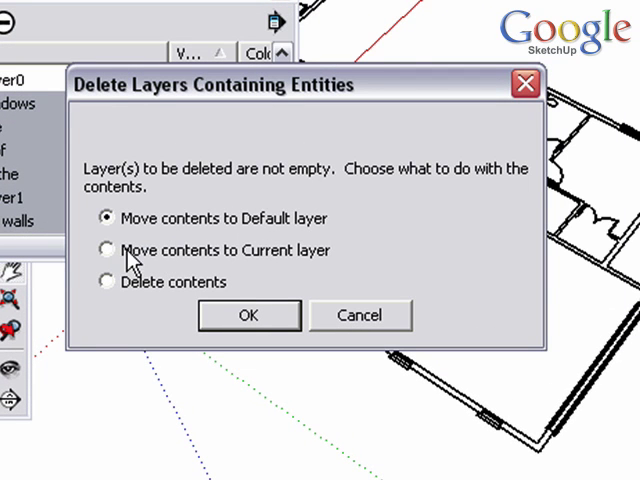
pyautogui.moveTo(268, 280)
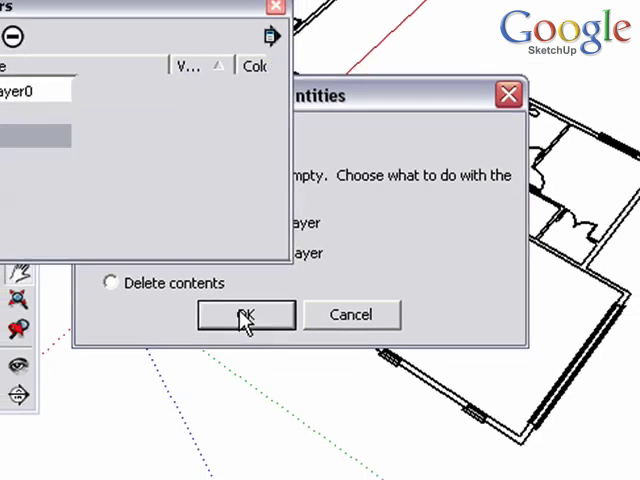
pyautogui.click(244, 314)
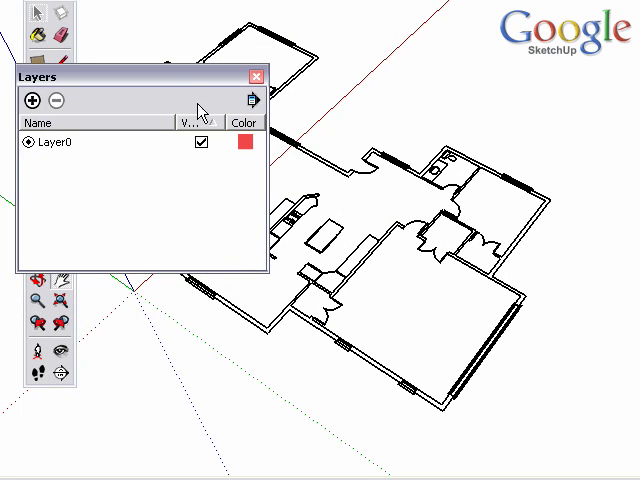
pyautogui.click(256, 76)
pyautogui.write('floorplan')
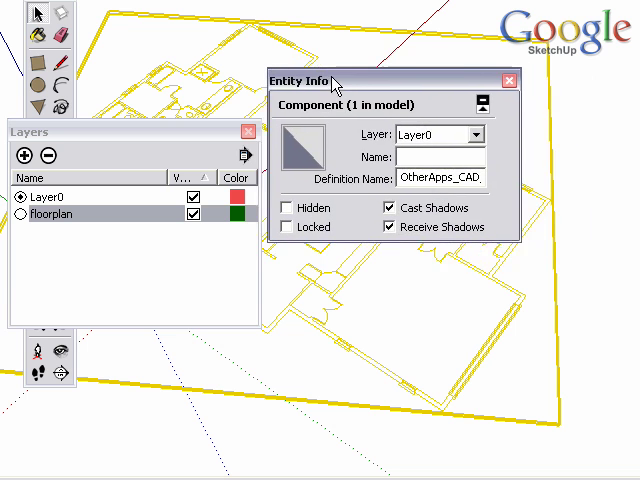
# Put the floorplan component on the floorplan layer, check it hides and shows, then close Entity Info and Layers
pyautogui.click(484, 134)
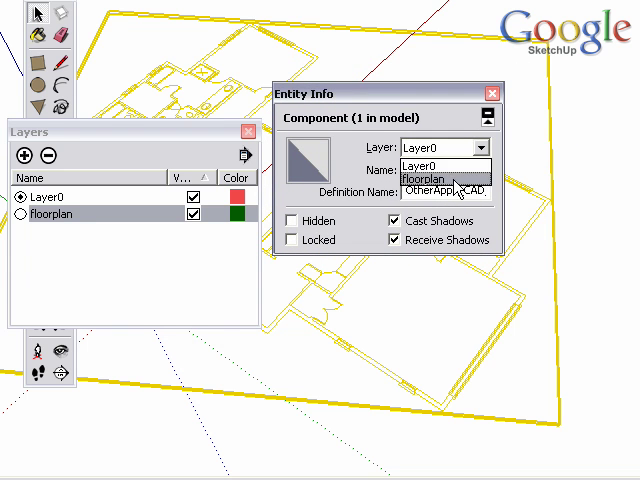
pyautogui.click(424, 178)
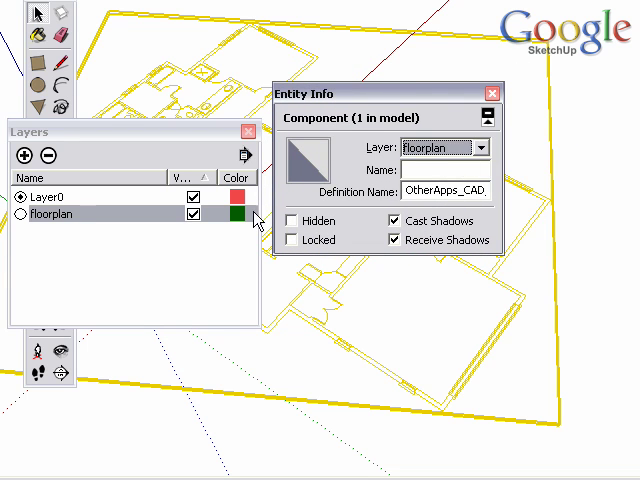
pyautogui.click(194, 214)
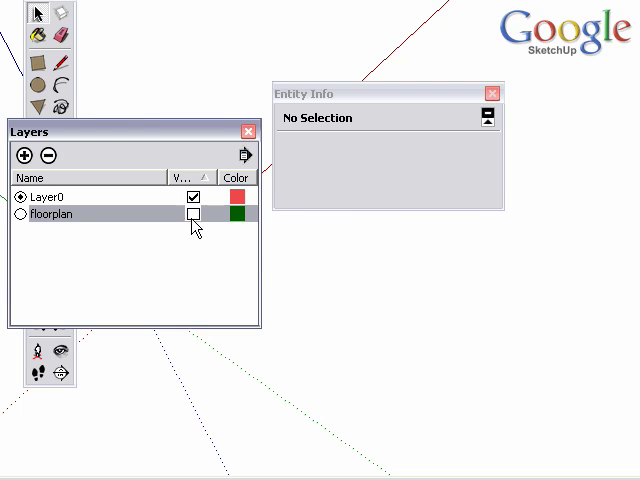
pyautogui.click(194, 214)
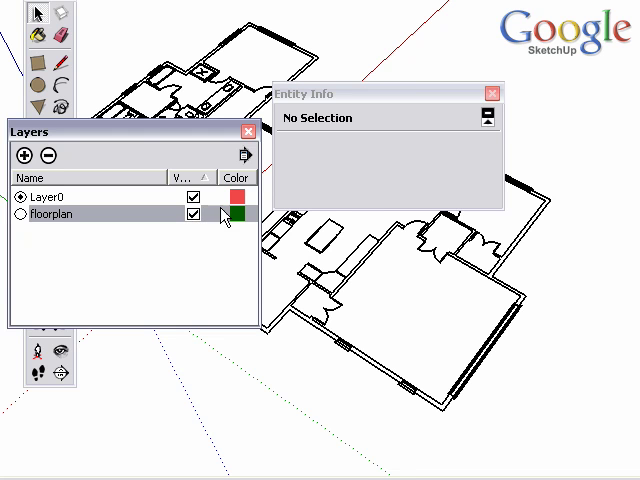
pyautogui.click(492, 92)
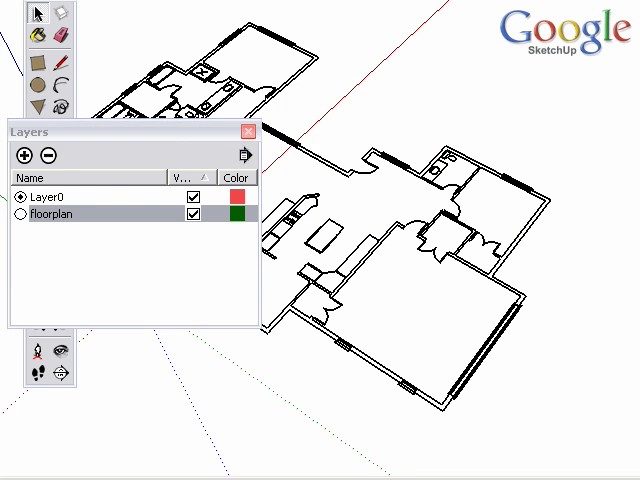
pyautogui.click(244, 130)
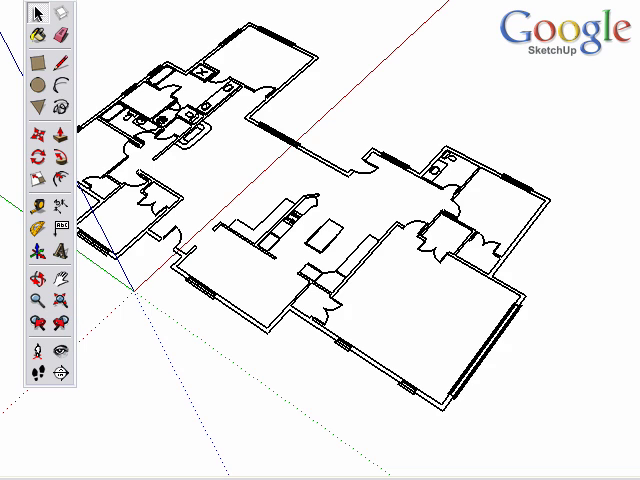
pyautogui.moveTo(356, 216)
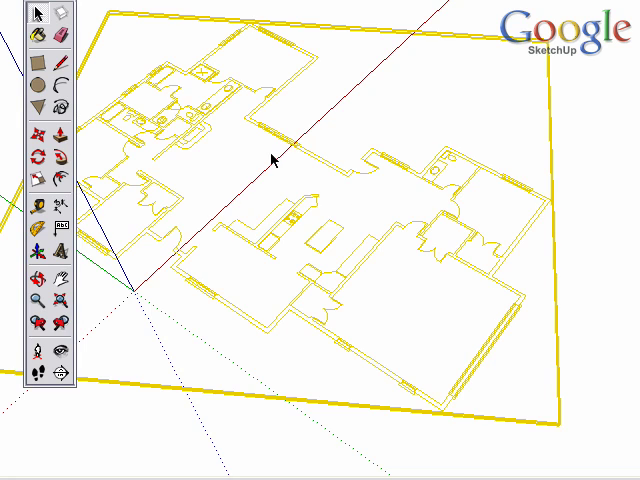
# Lock the floorplan component from its context menu so it can't be edited
pyautogui.rightClick(290, 160)
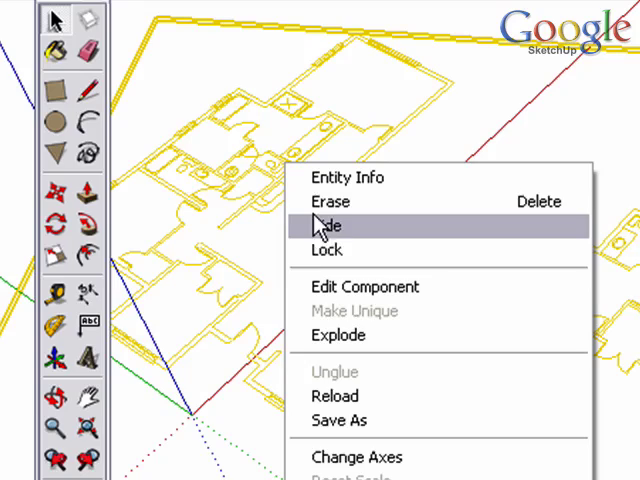
pyautogui.moveTo(376, 250)
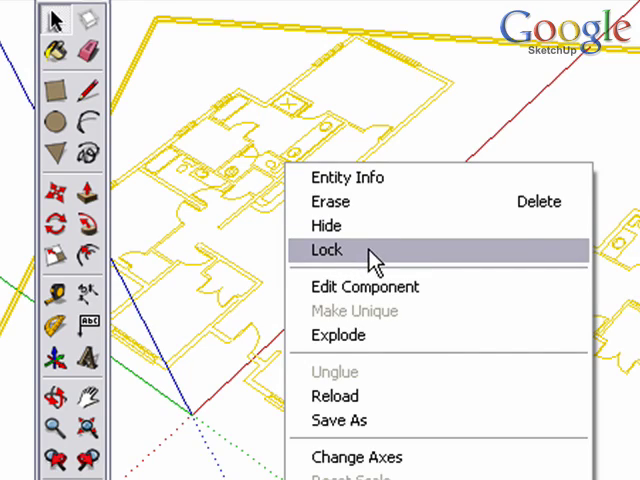
pyautogui.click(328, 250)
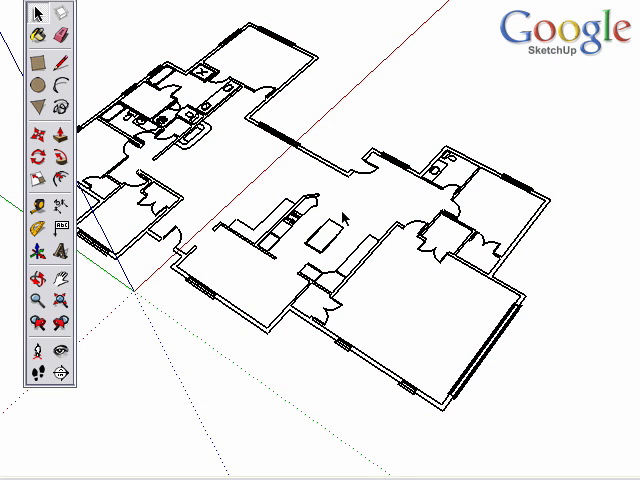
pyautogui.moveTo(342, 216)
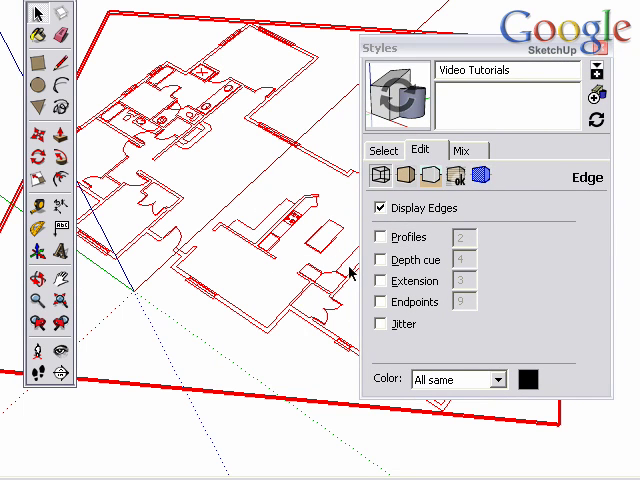
# Toggle Profiles in the style's Edge settings to preview thick edges, then leave it unchecked
pyautogui.click(380, 236)
pyautogui.write('3')
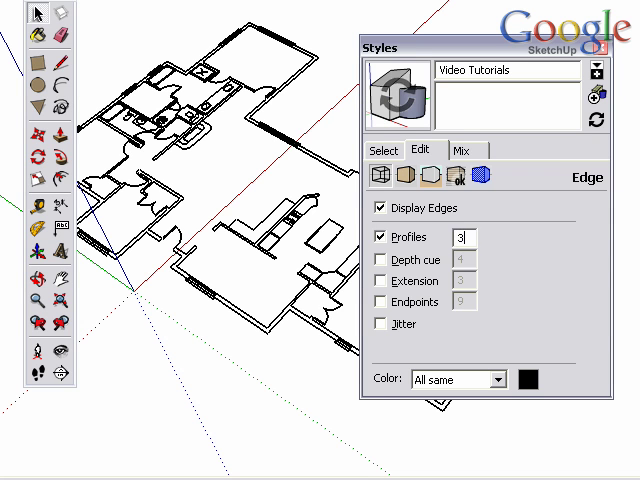
pyautogui.click(380, 236)
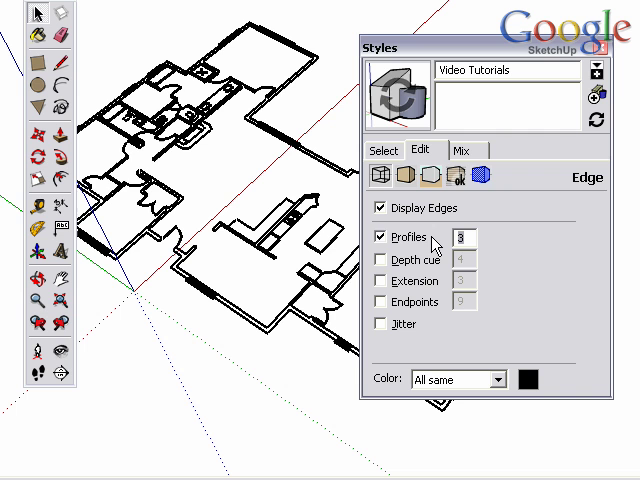
pyautogui.click(380, 236)
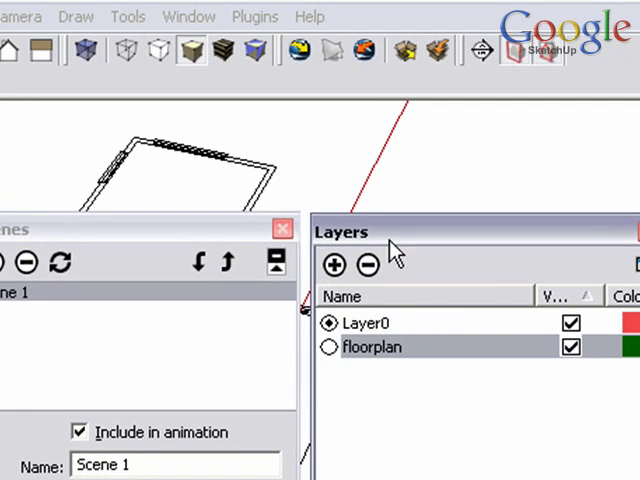
# Hide the floorplan layer and set Scene 1 to save only Visible Layers
pyautogui.click(188, 16)
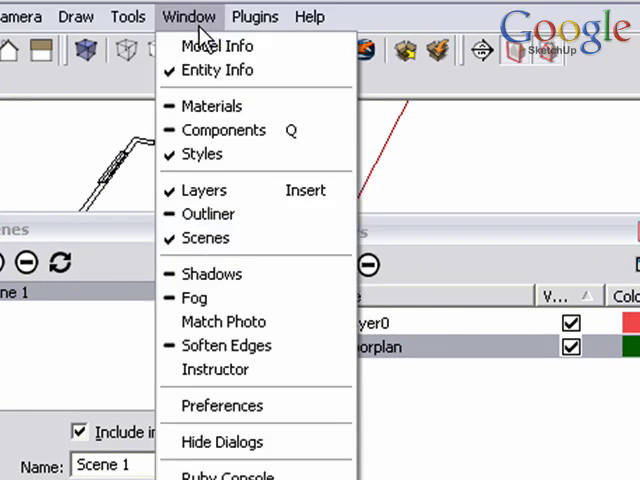
pyautogui.moveTo(210, 70)
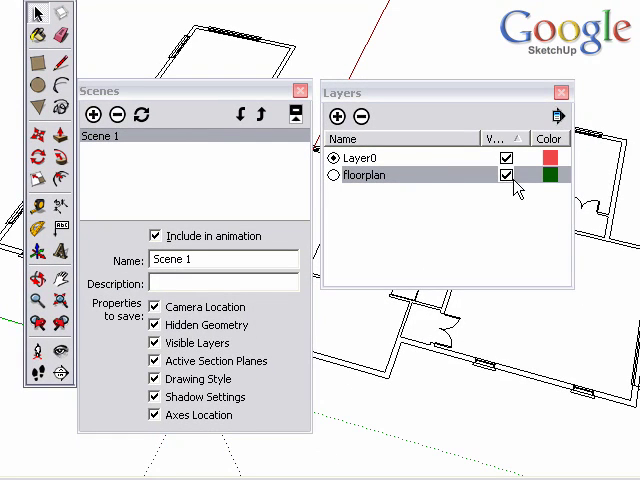
pyautogui.click(504, 176)
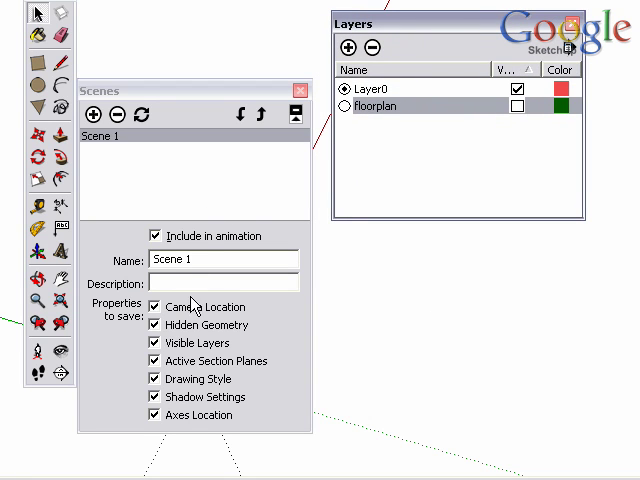
pyautogui.click(152, 308)
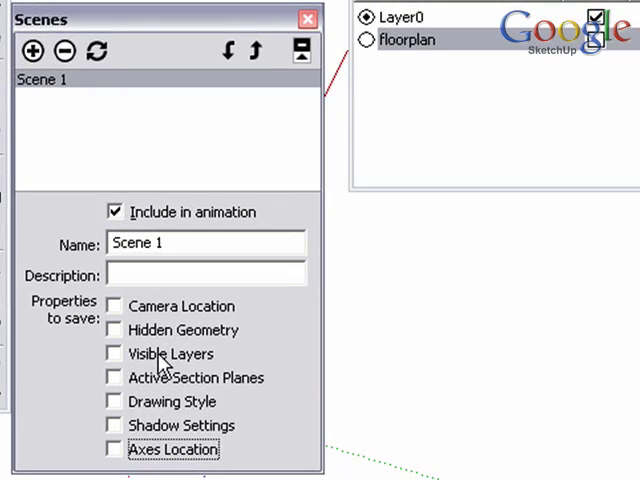
pyautogui.click(112, 352)
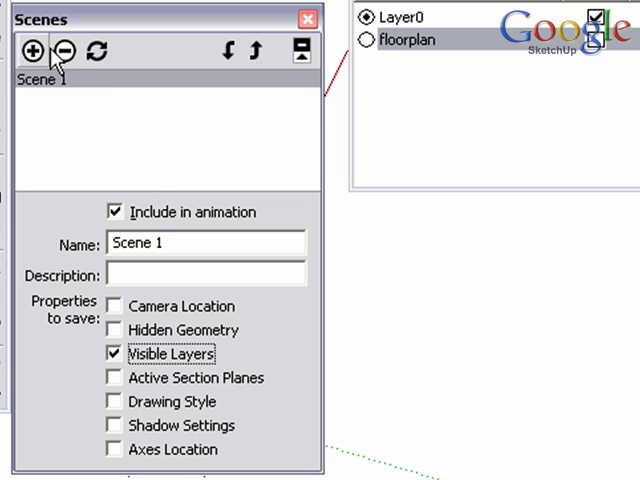
# Add a 'Floorplan Off' scene, then show the floorplan and add a 'Floorplan On' scene
pyautogui.click(36, 52)
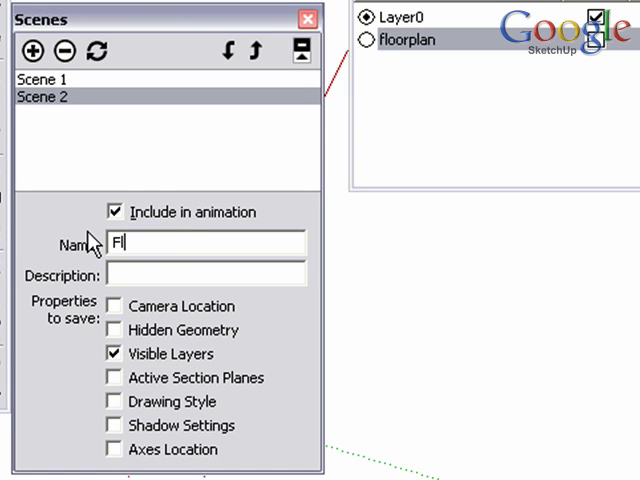
pyautogui.write('Floorplan Off')
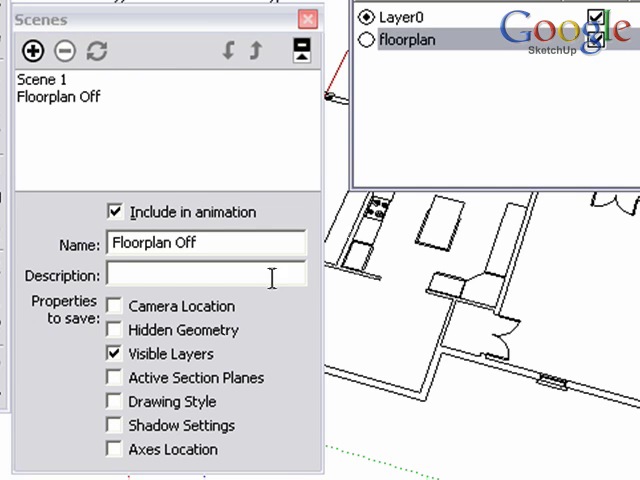
pyautogui.click(38, 52)
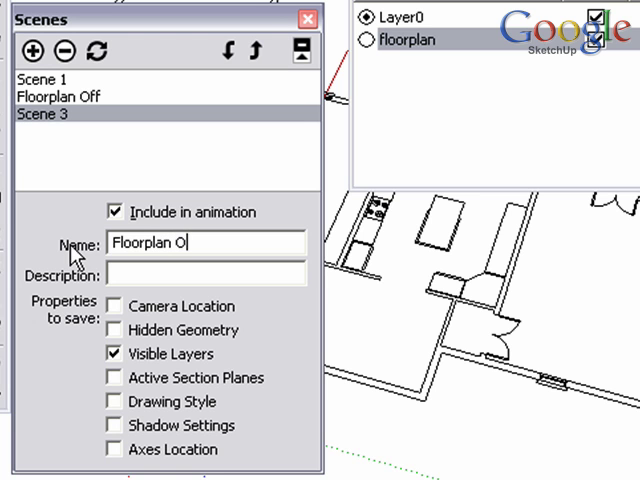
pyautogui.write('n')
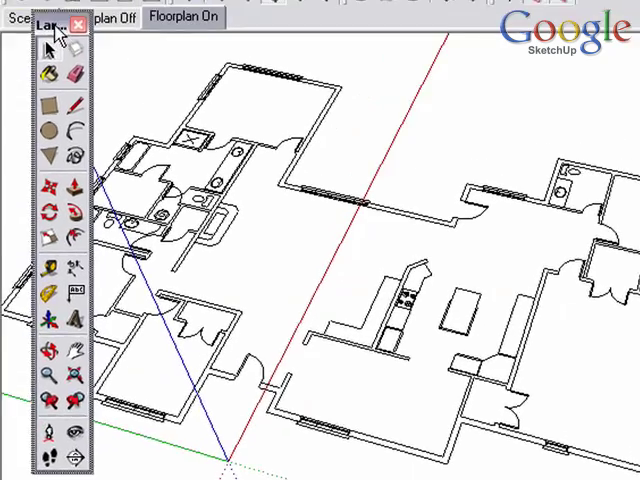
pyautogui.click(118, 50)
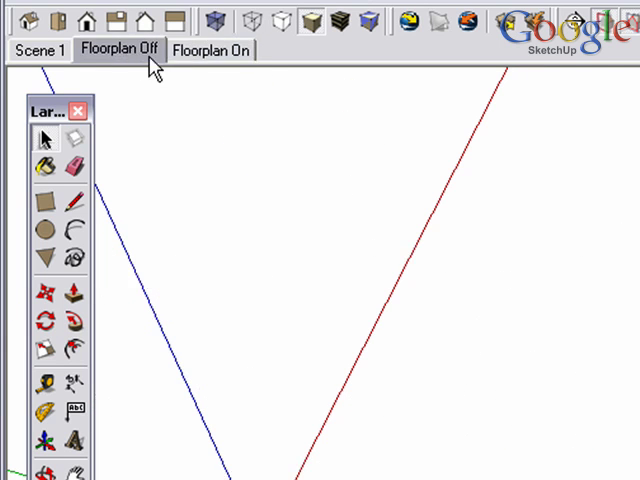
pyautogui.click(208, 52)
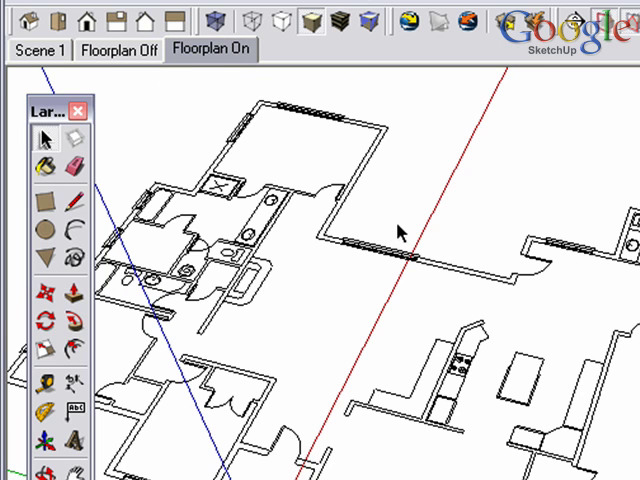